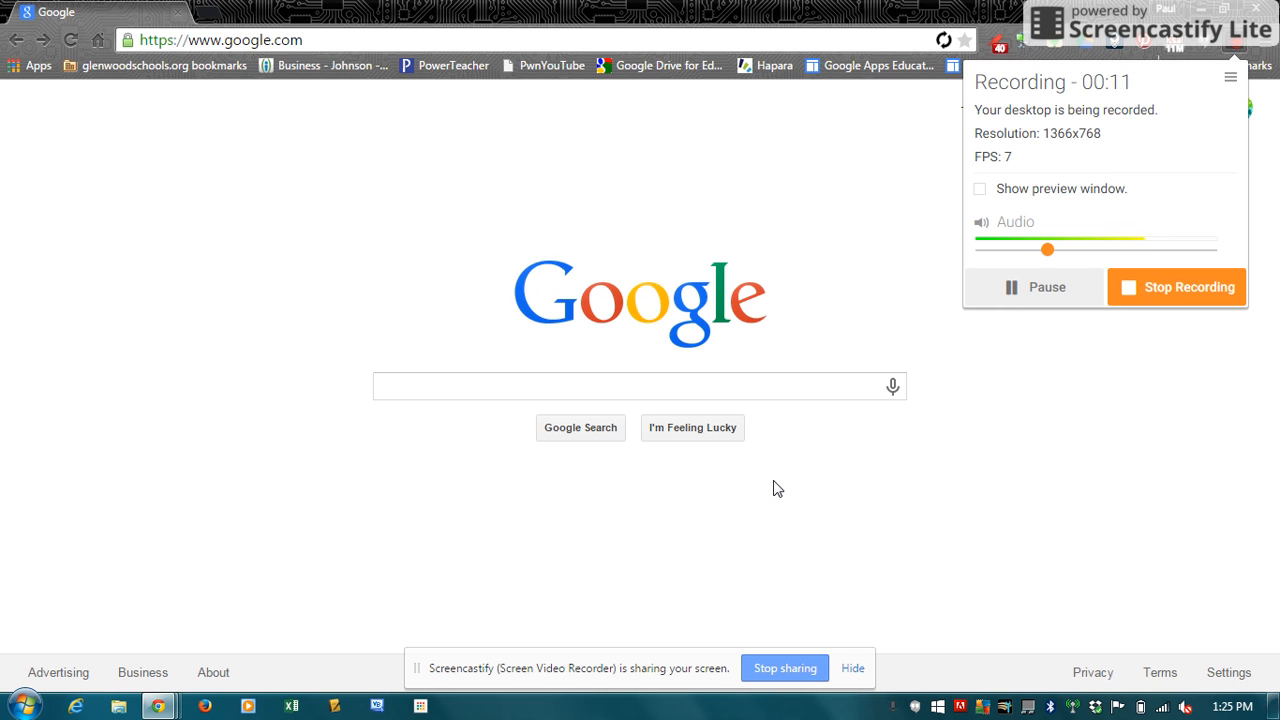
mouse_move(50, 32)
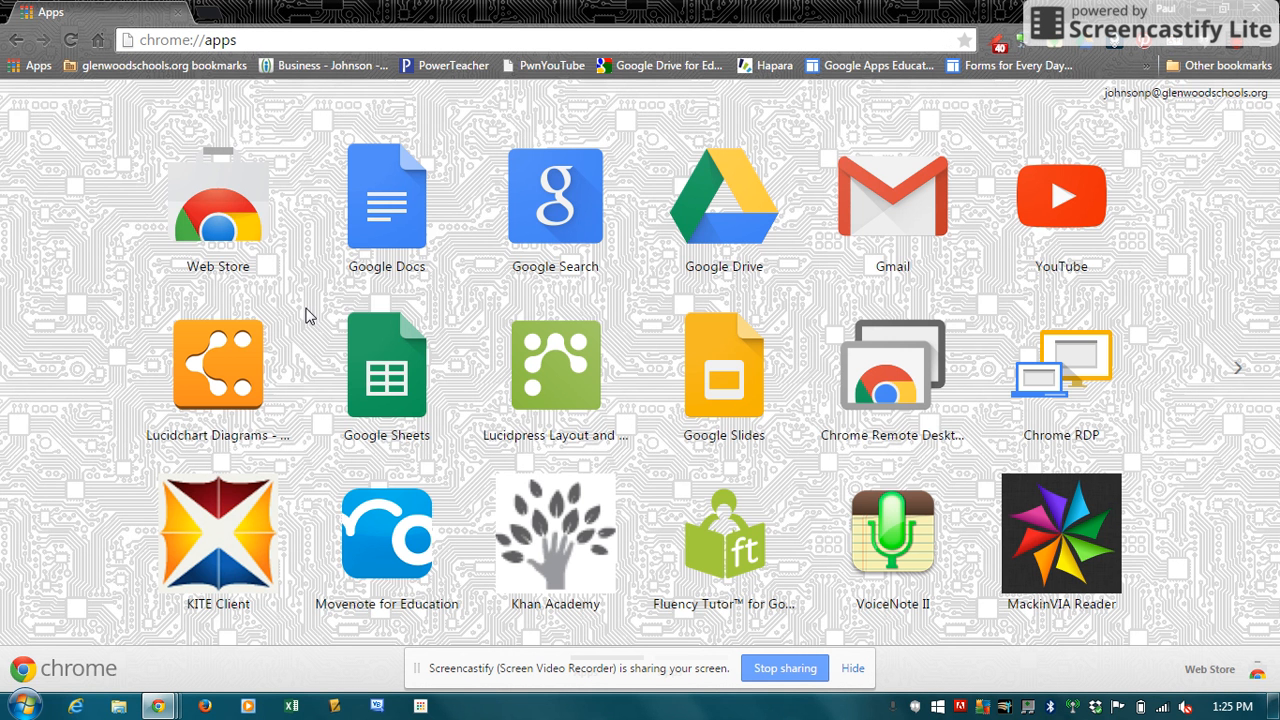
mouse_move(228, 190)
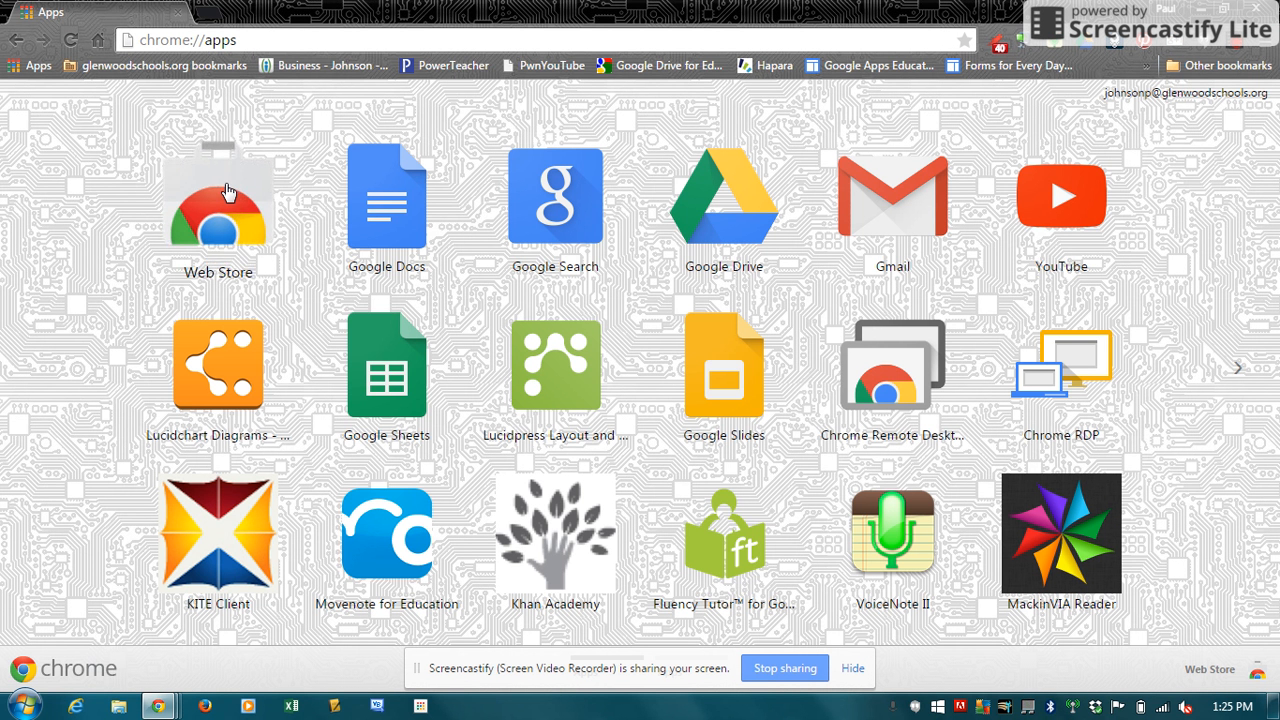
Step: Launch the Chrome Web Store from the chrome://apps page
left_click(216, 198)
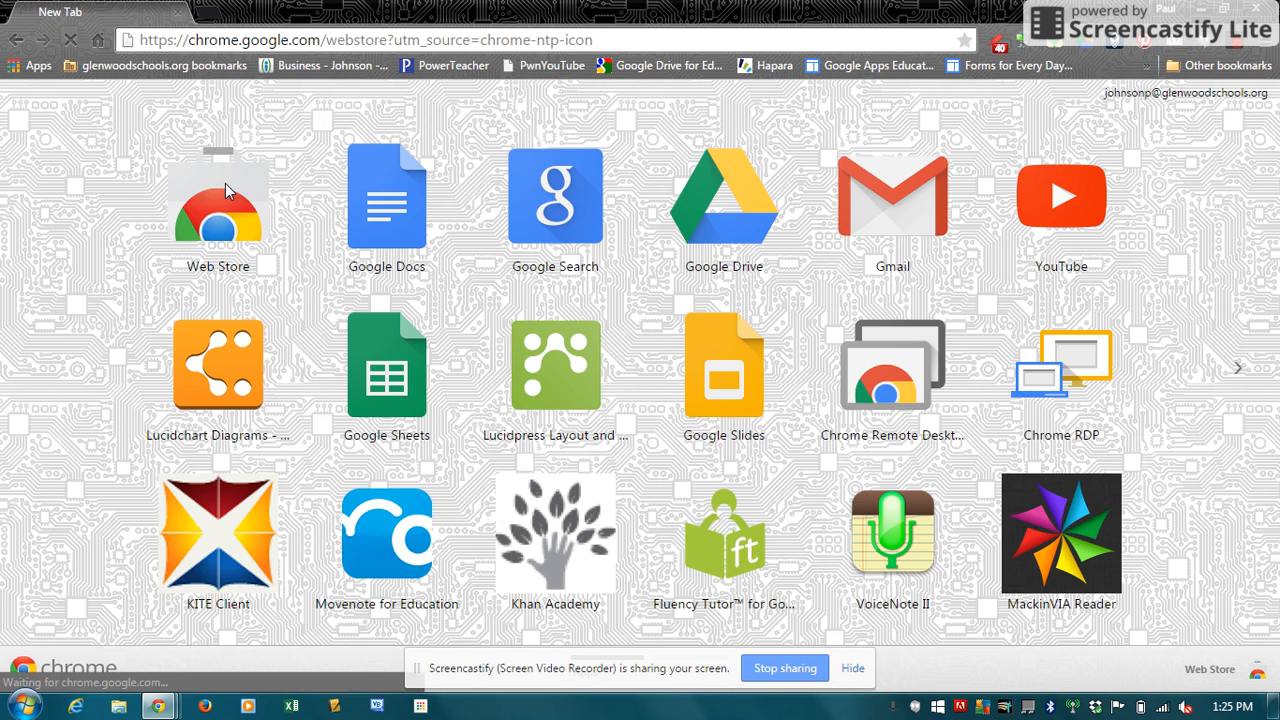
Step: Search the store for 'google quick scroll' and open the Google Quick Scroll extension page
left_click(216, 200)
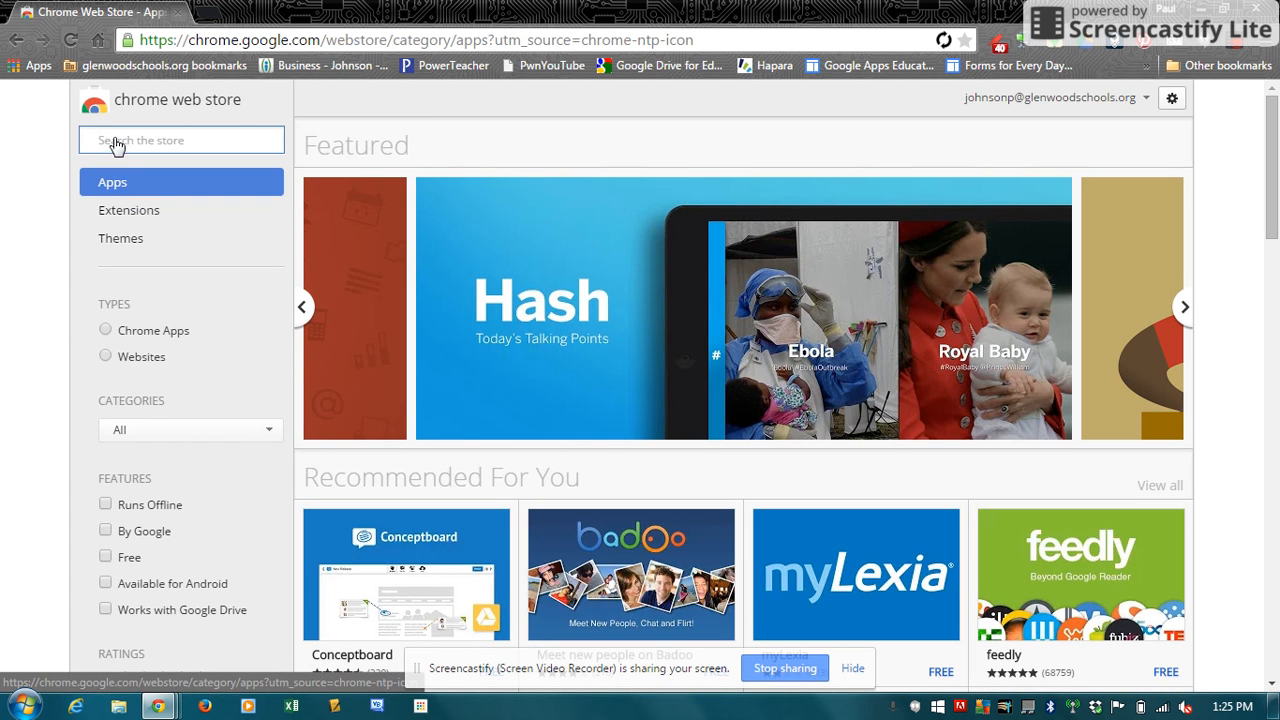
type("google qu")
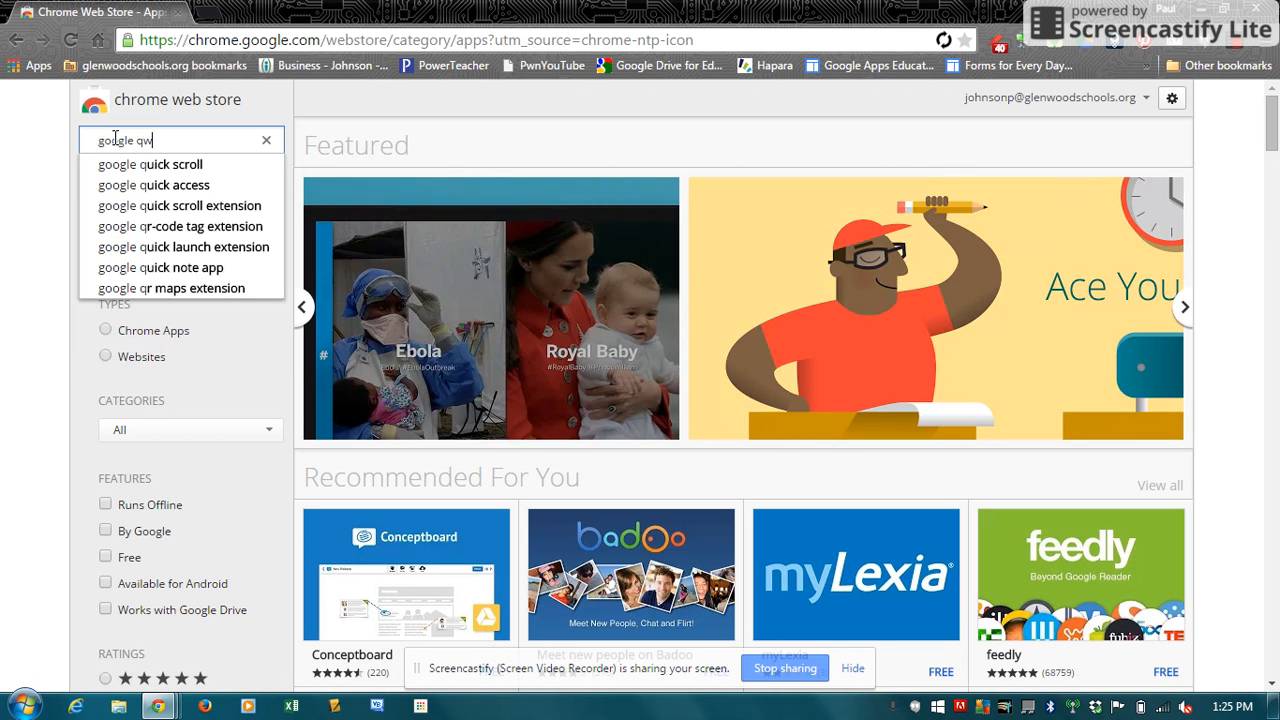
key("BackSpace")
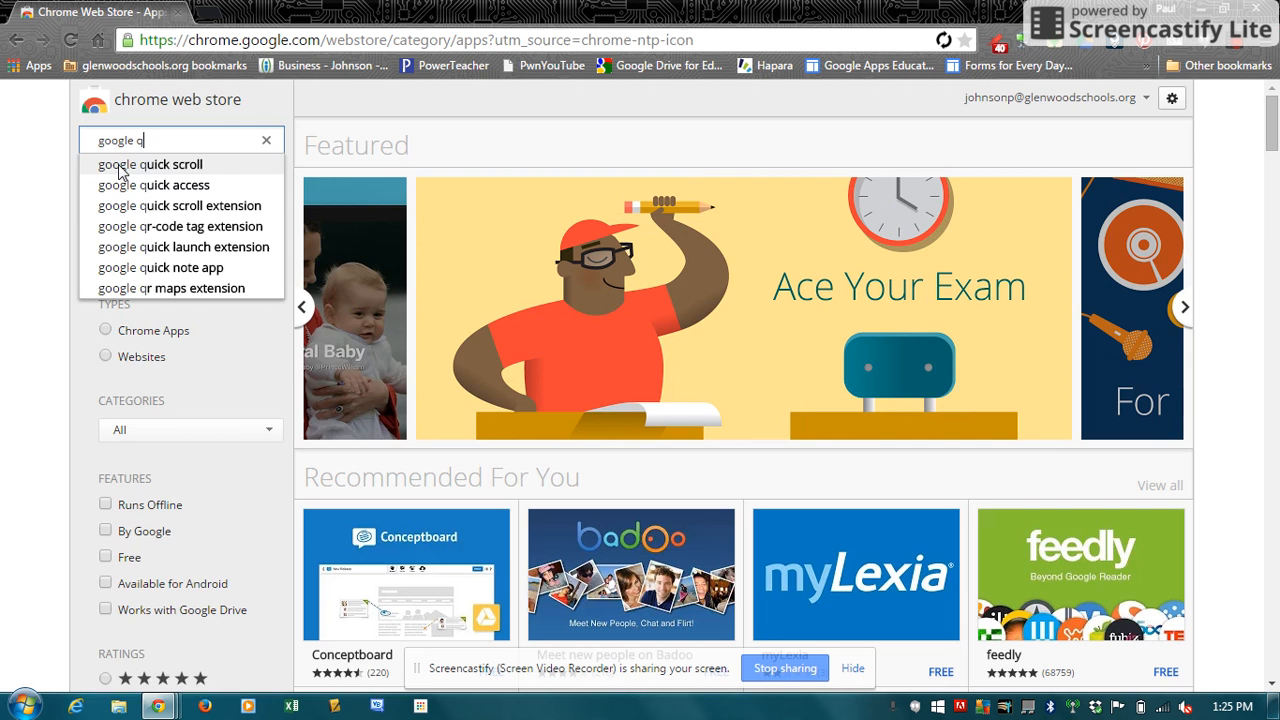
left_click(150, 164)
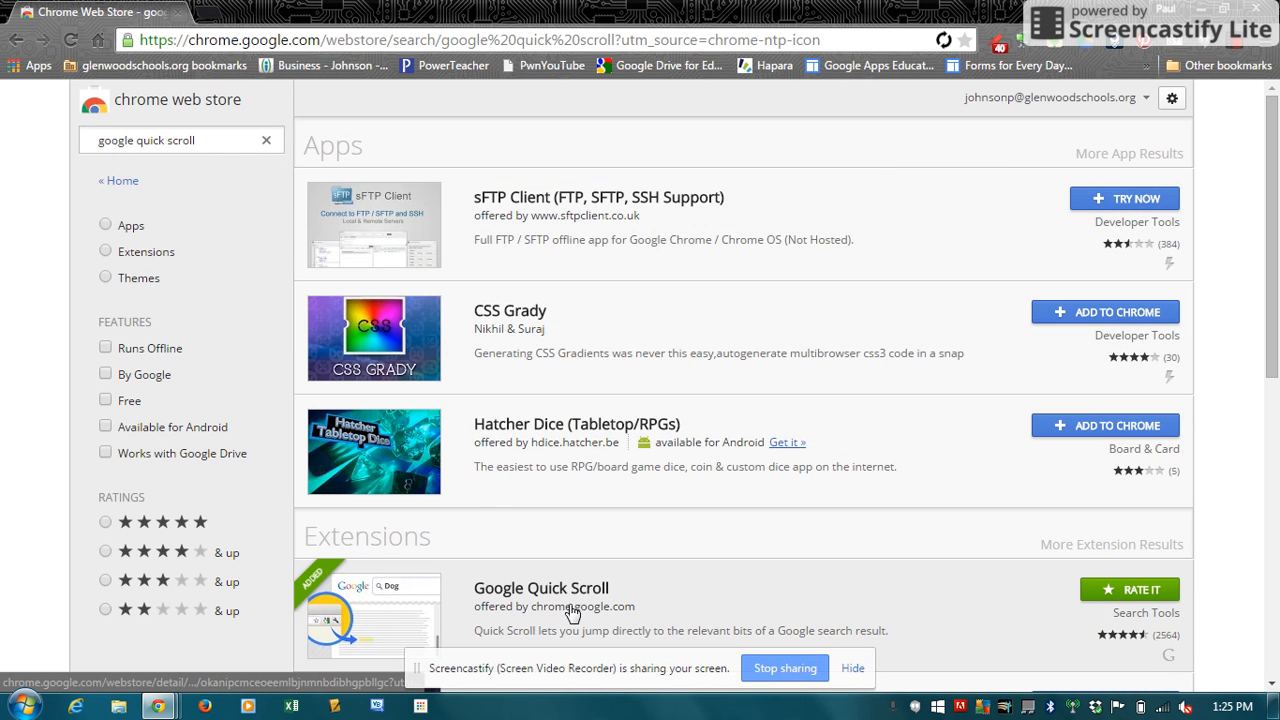
left_click(540, 588)
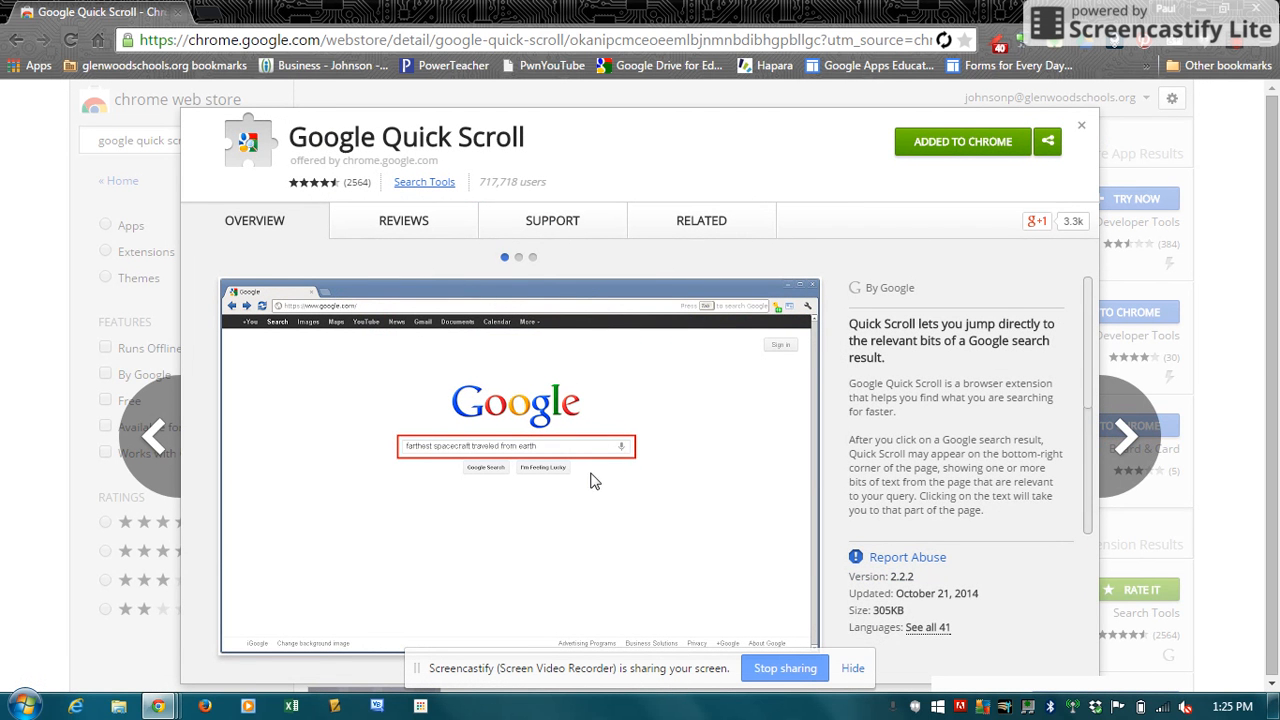
mouse_move(922, 244)
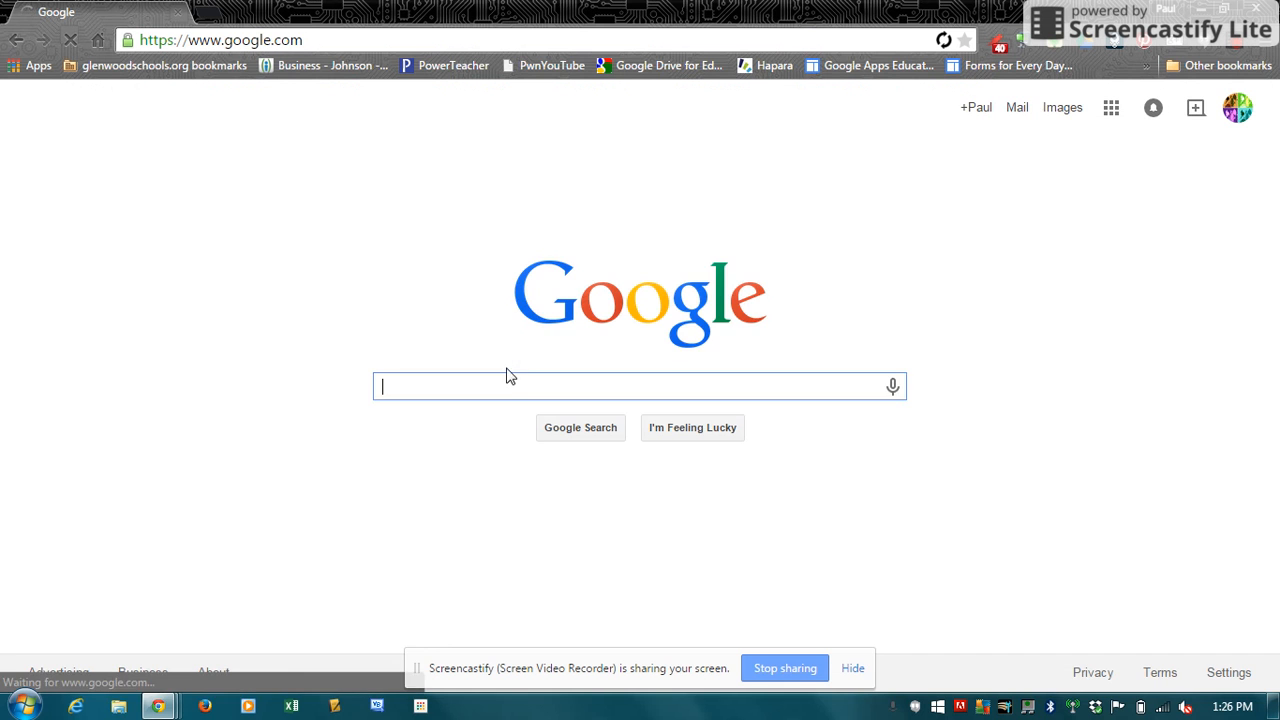
Step: Search Google for 'butterfly flap weather' and open 'The Butterfly Effect - Chaos & Fractals - STScI'
type("butterfly flap weather")
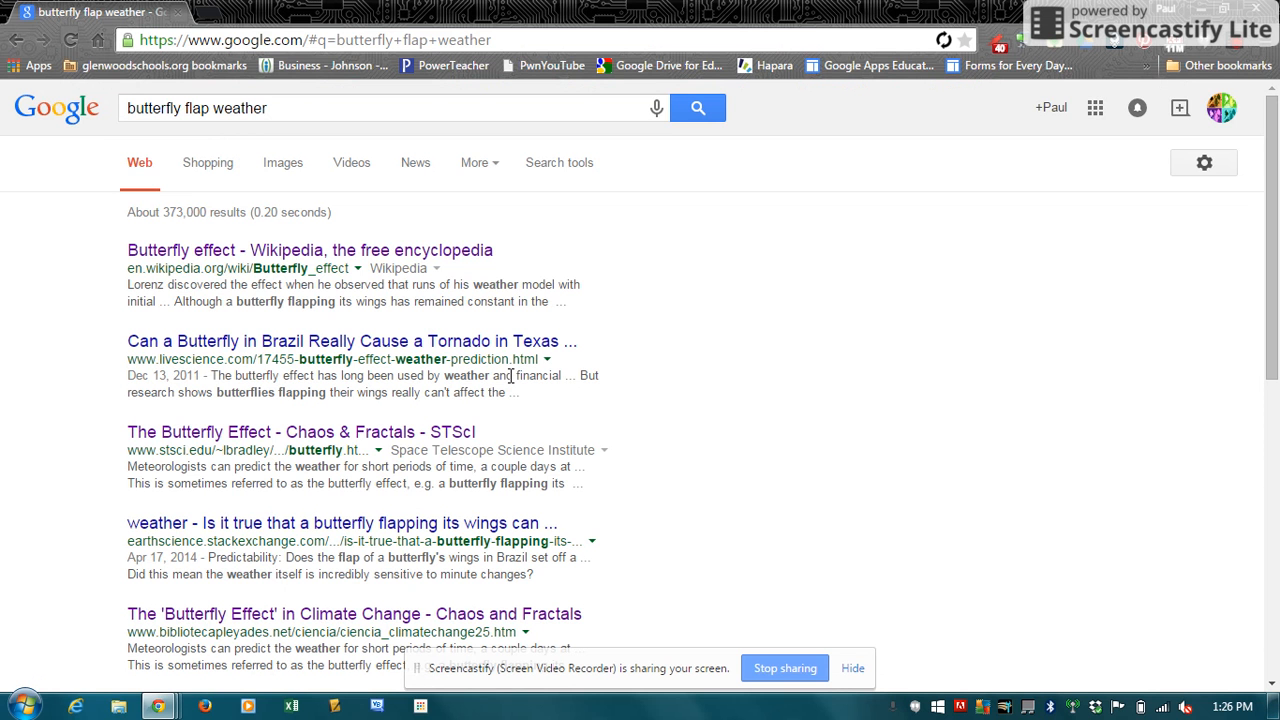
mouse_move(424, 436)
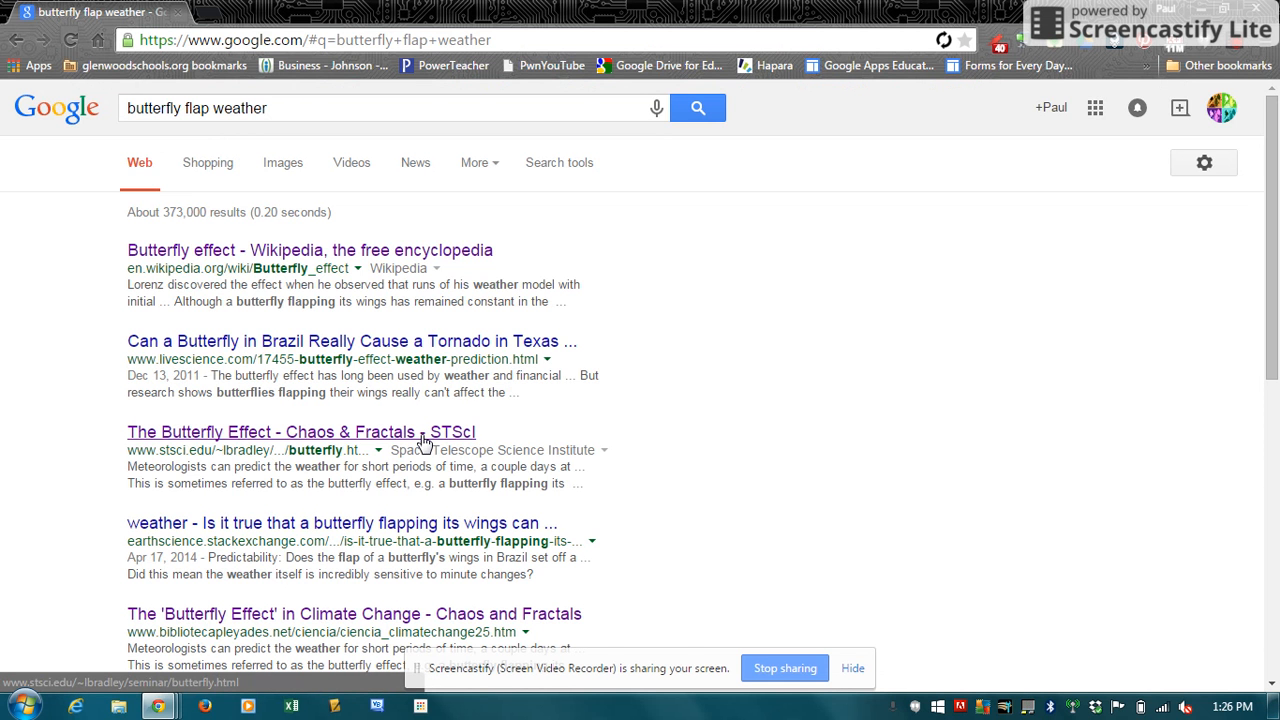
left_click(276, 432)
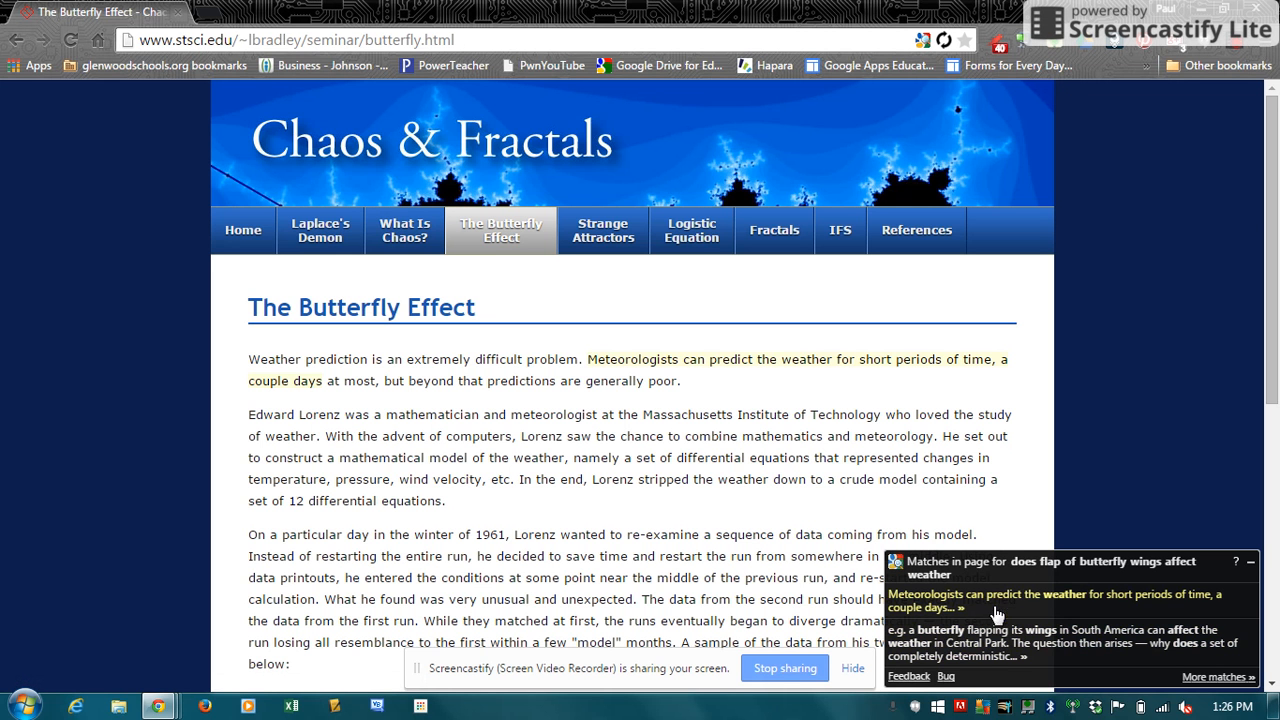
mouse_move(988, 618)
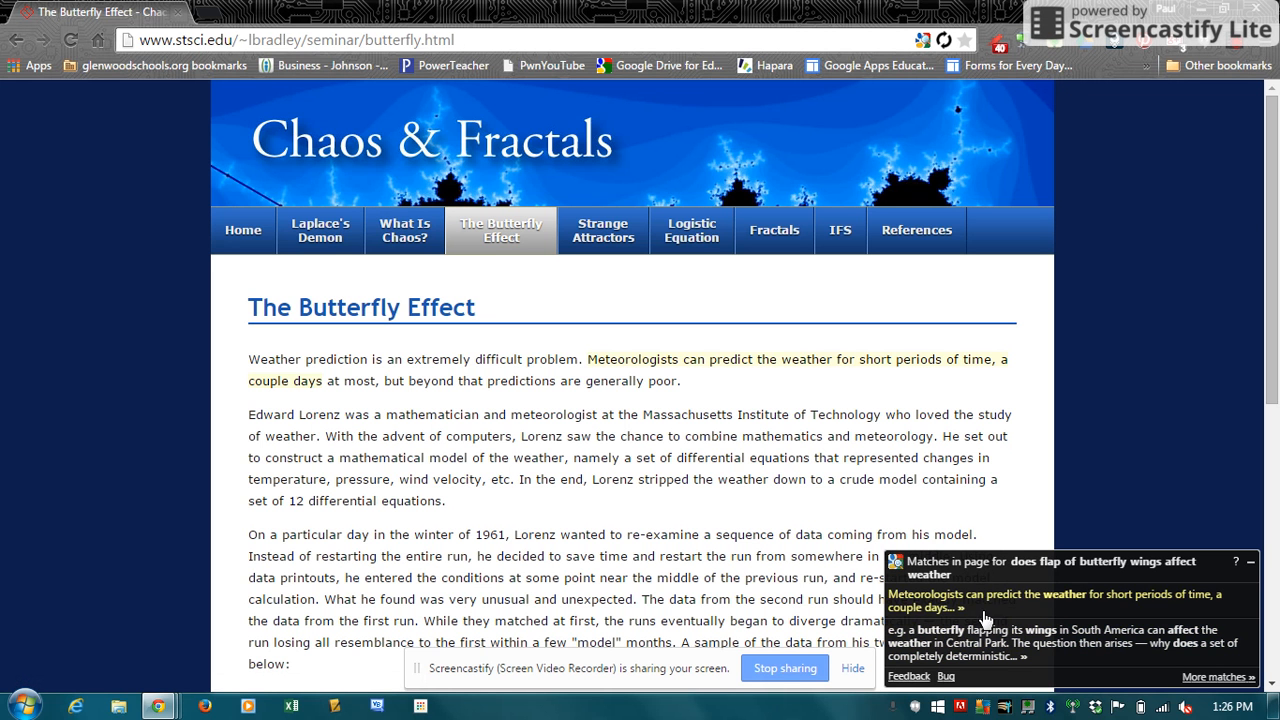
Step: Scroll to the highlighted butterfly-wing passage and show 'More matches' in the Quick Scroll popup
scroll("down", 3)
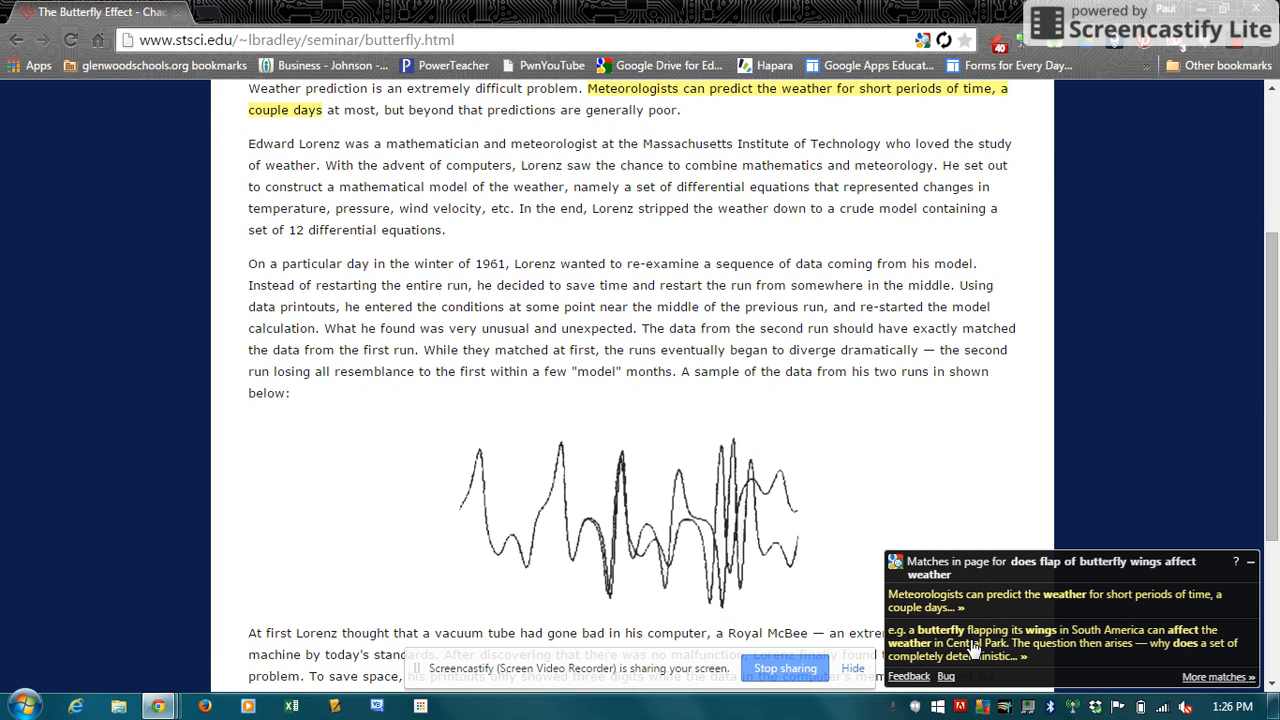
scroll("down", 3)
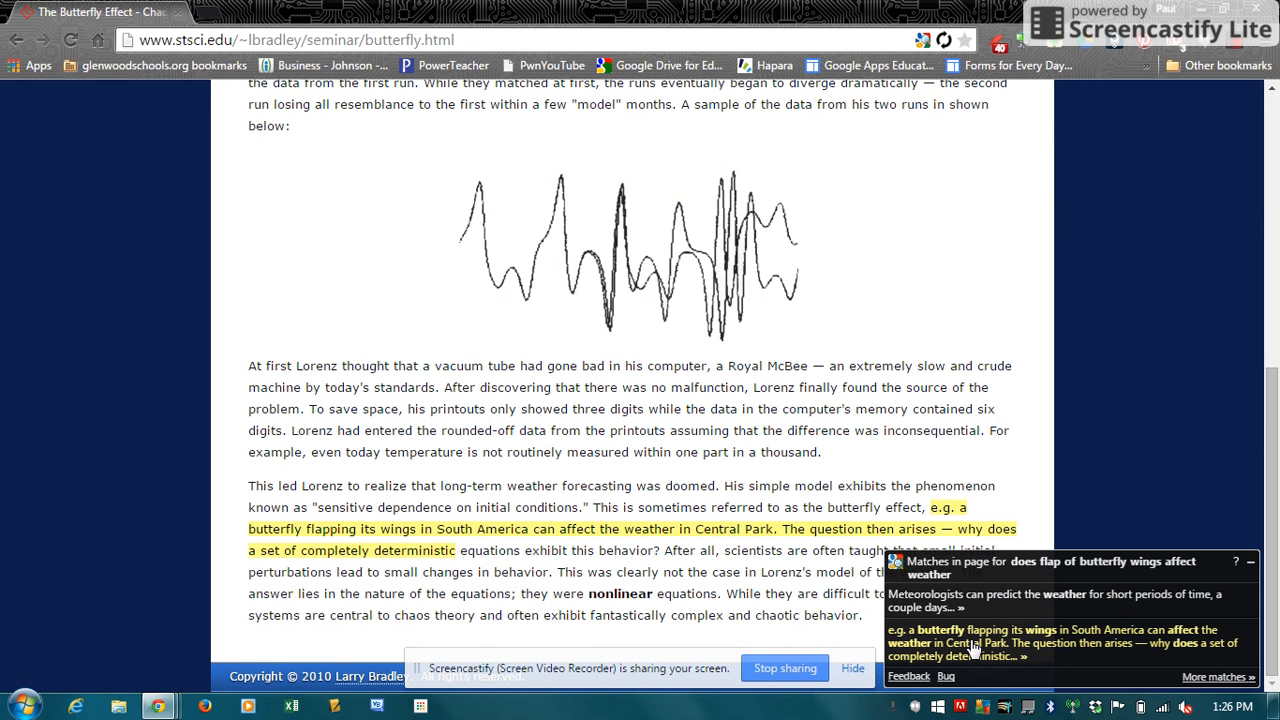
mouse_move(1014, 644)
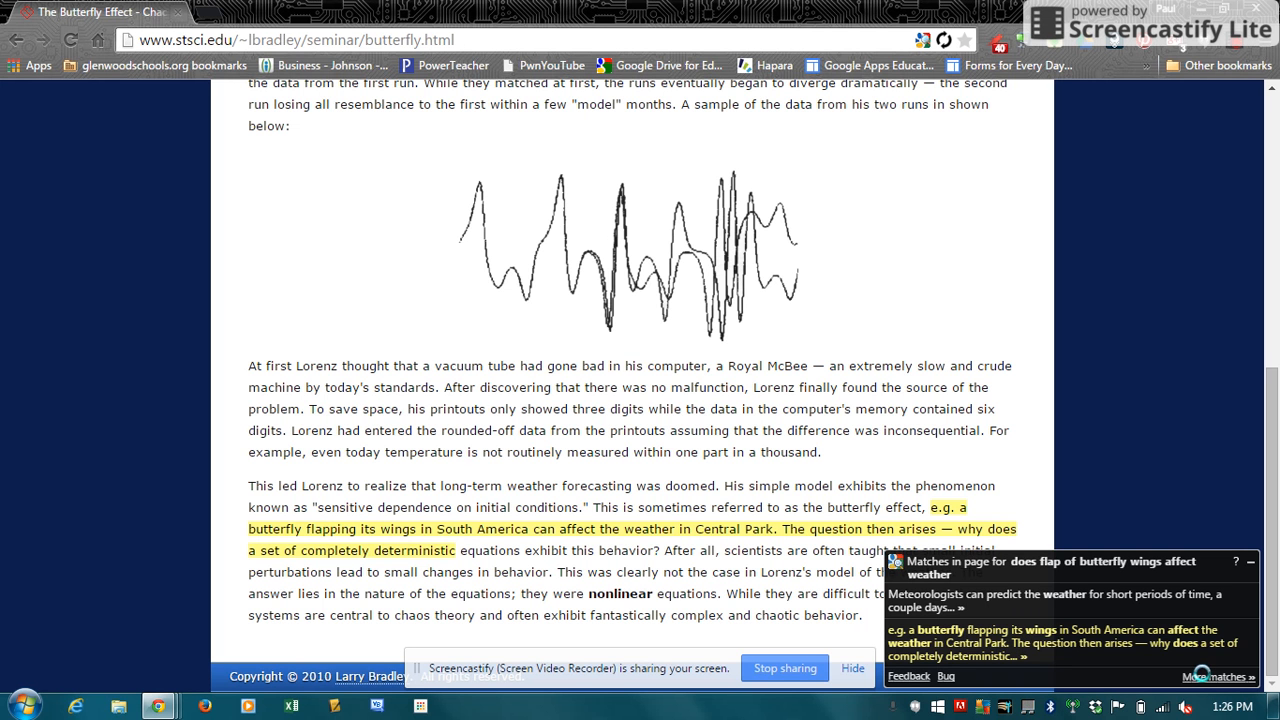
left_click(1214, 676)
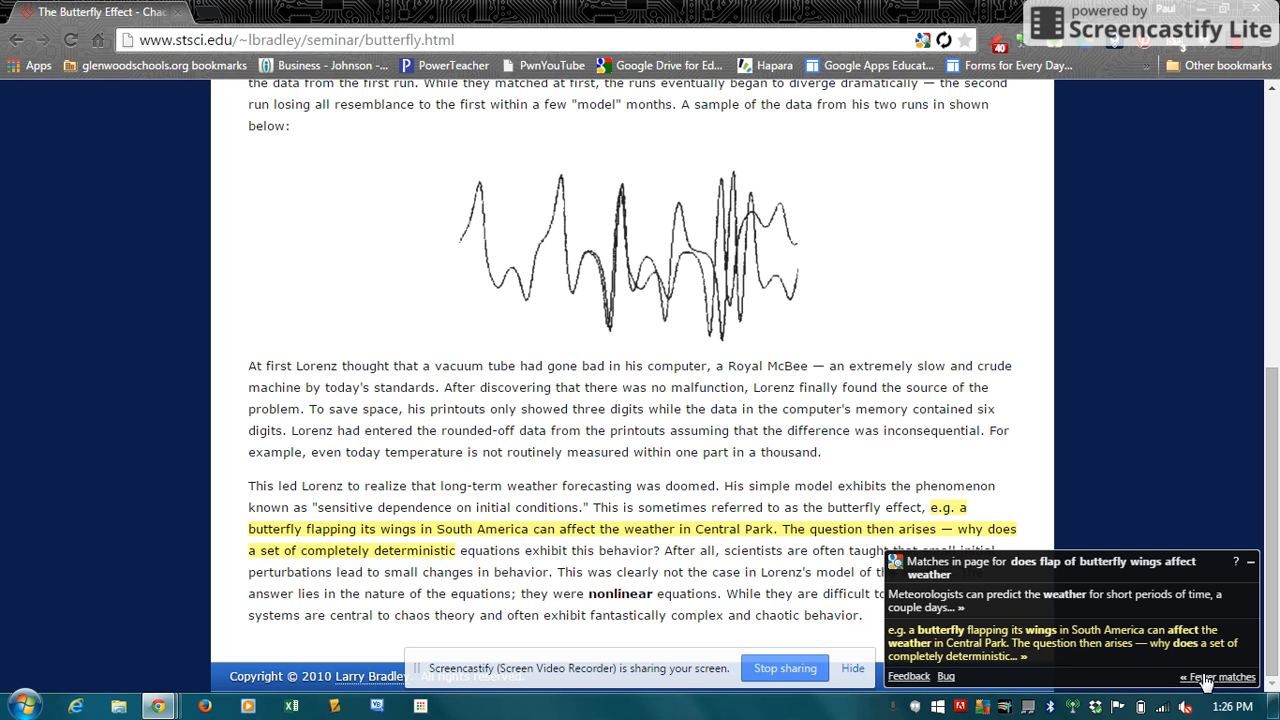
mouse_move(1096, 654)
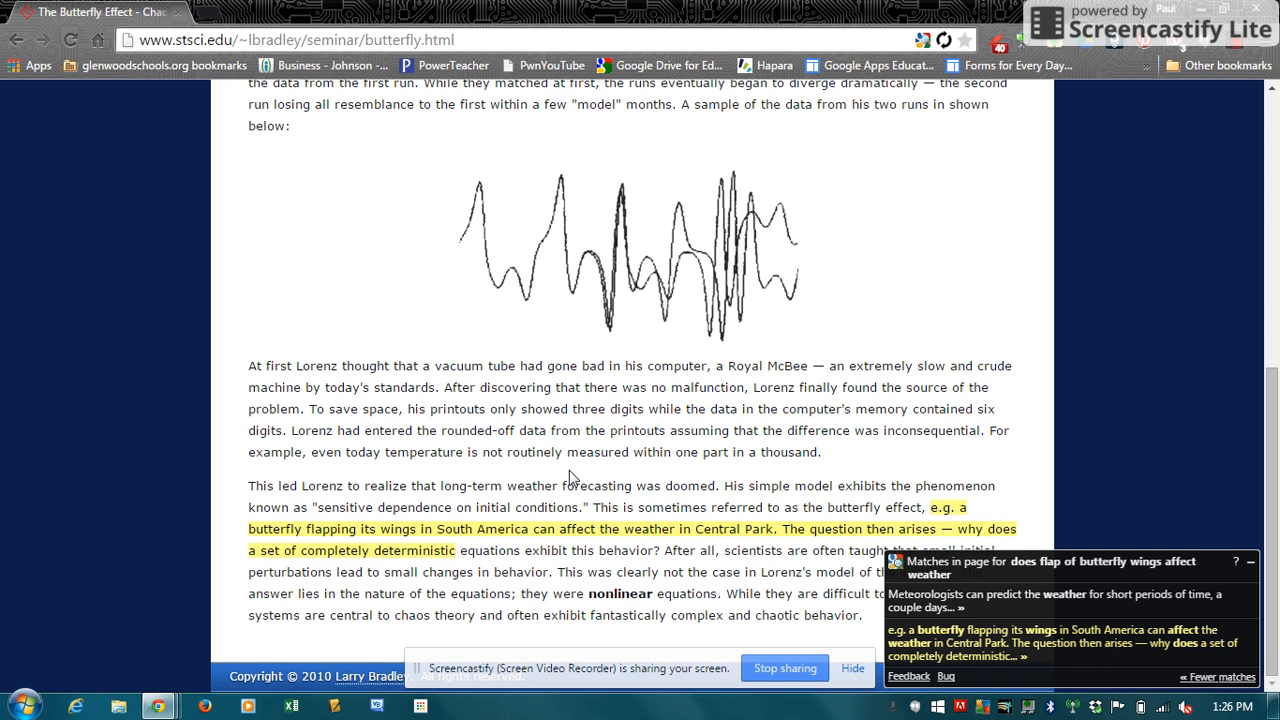
mouse_move(604, 524)
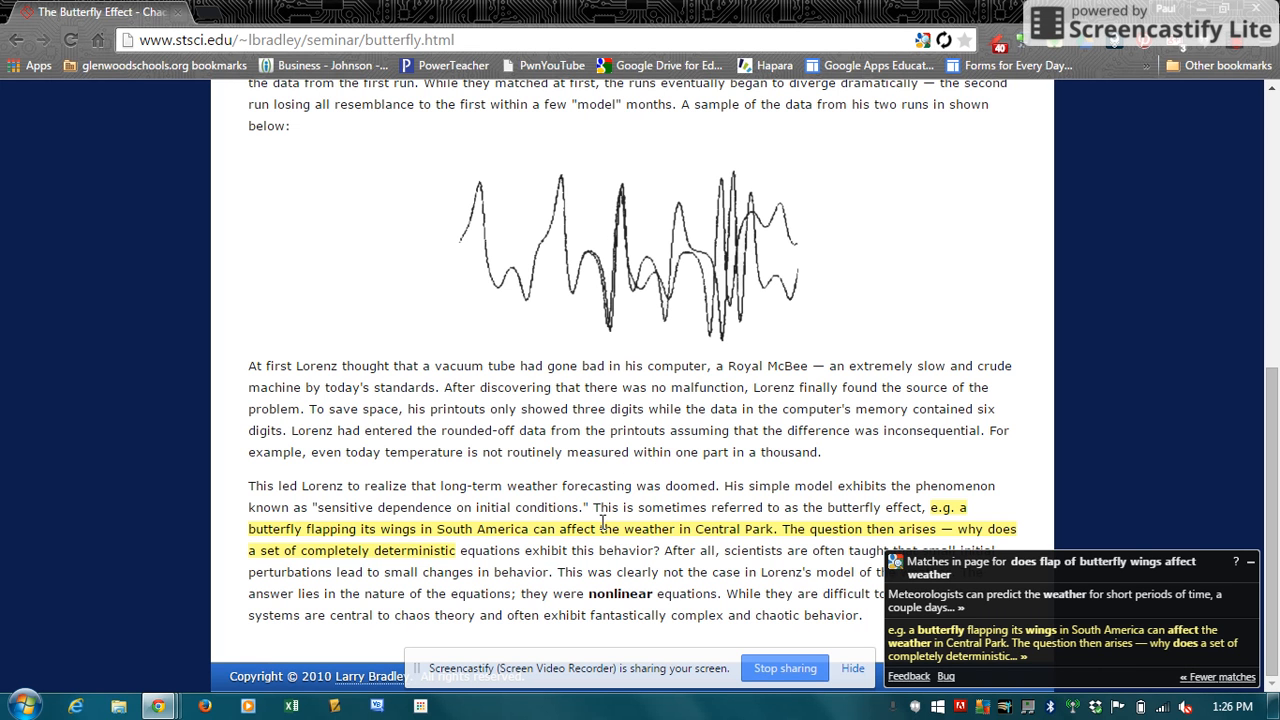
mouse_move(692, 522)
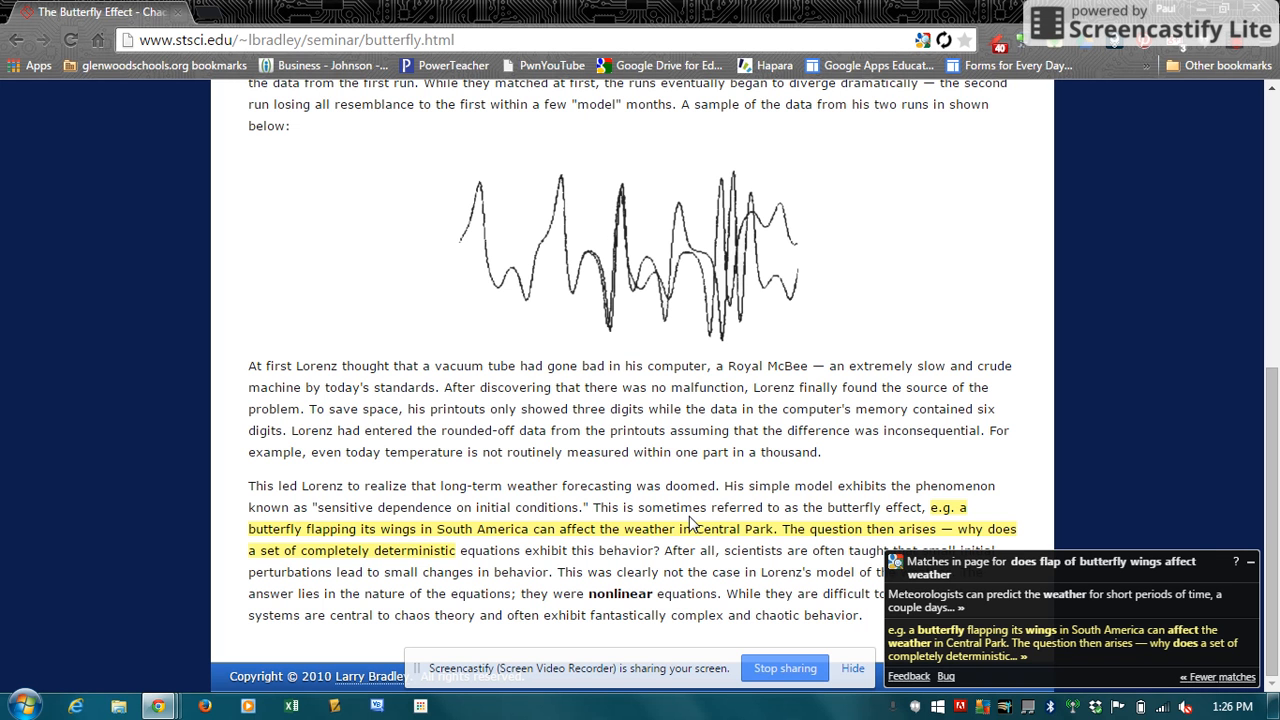
mouse_move(676, 534)
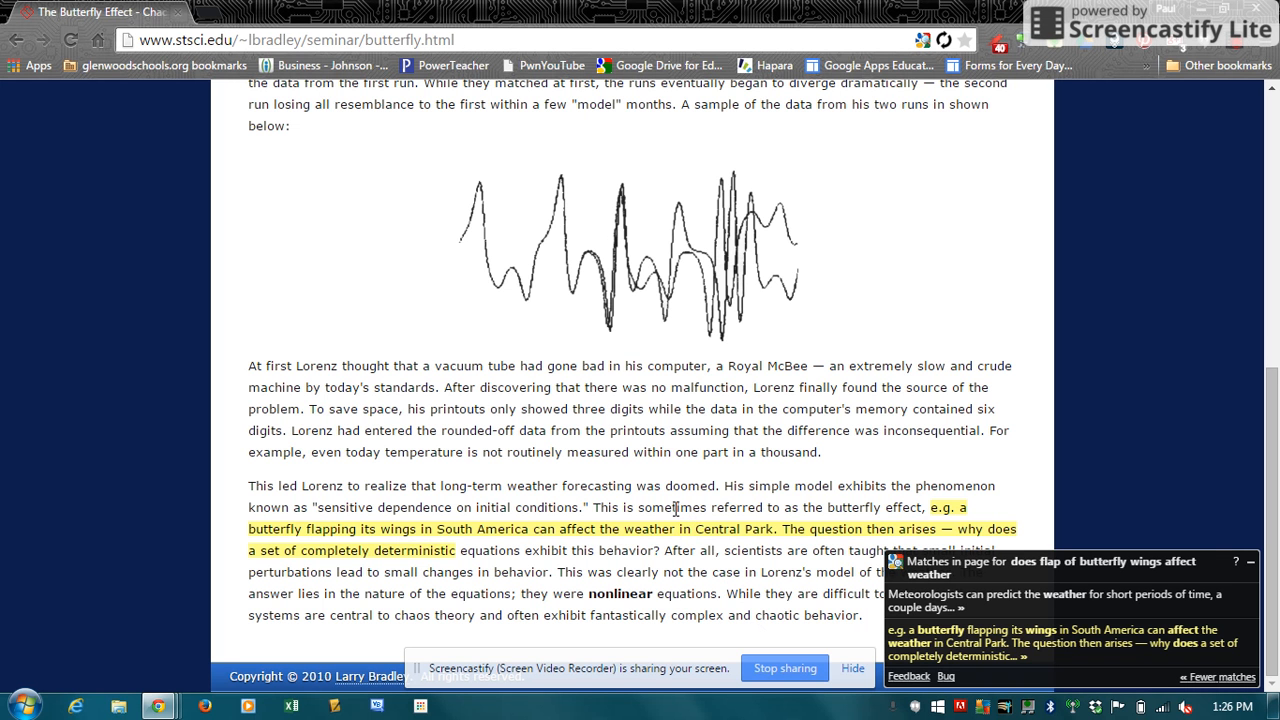